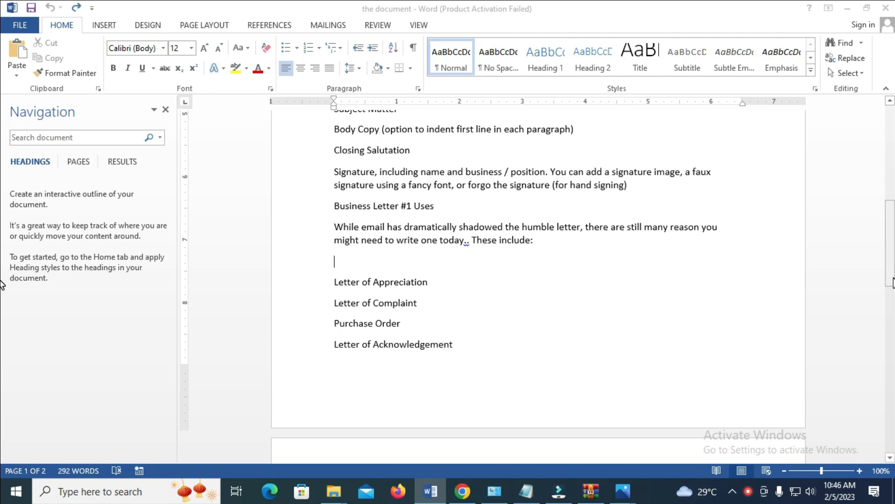
- Scroll through the letter to reveal the dog photo on page two
scroll("up", 3)
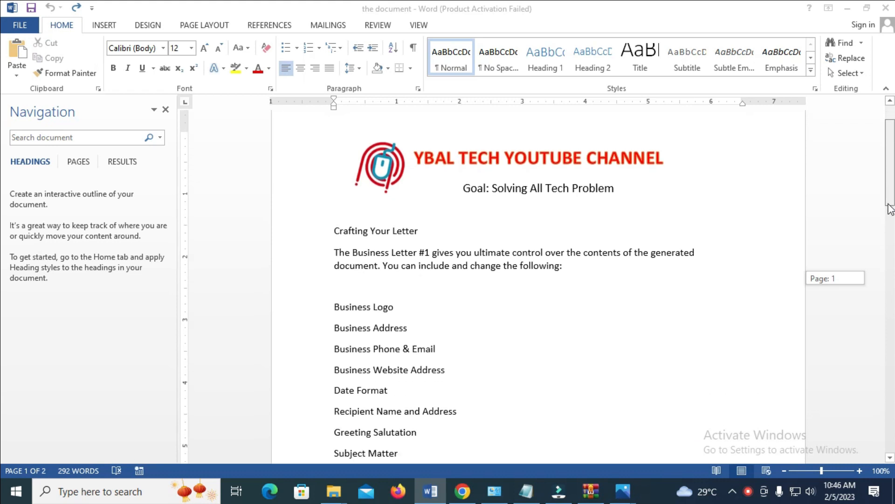
scroll("down", 3)
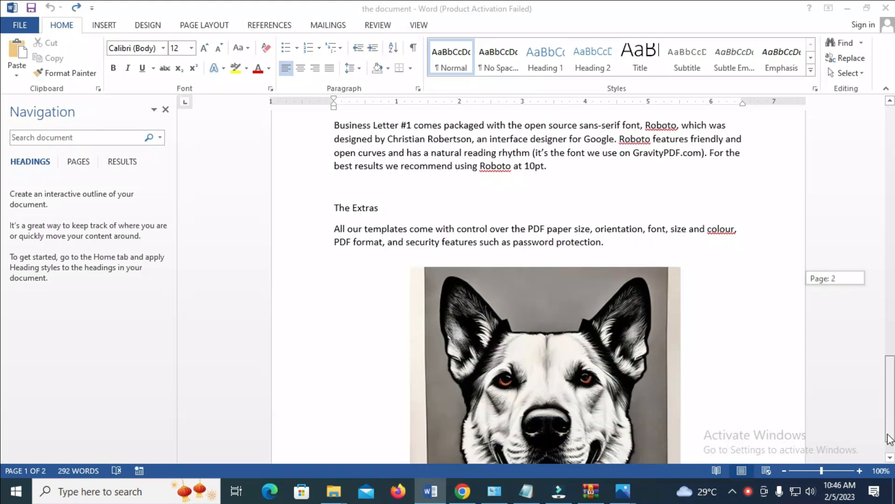
scroll("down", 3)
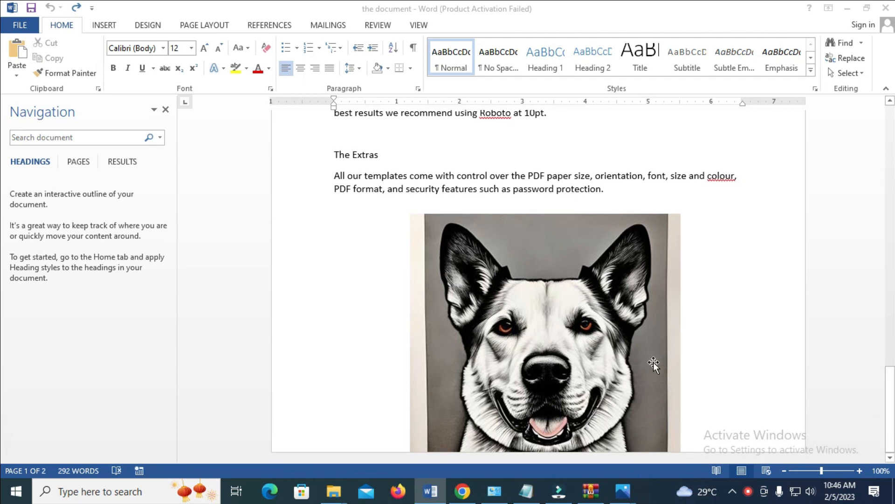
mouse_move(546, 284)
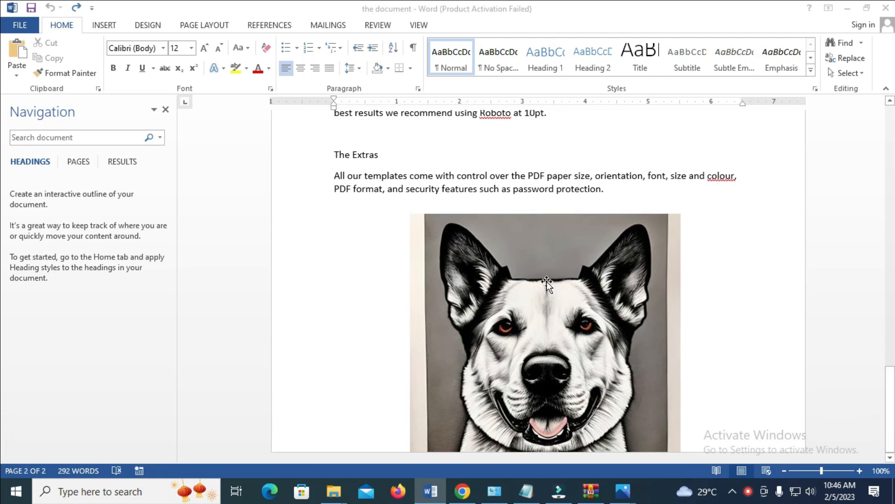
mouse_move(588, 297)
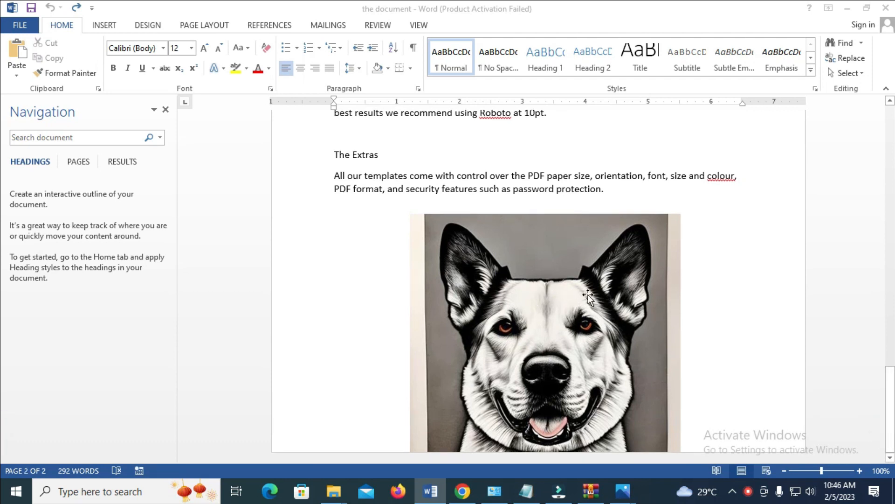
mouse_move(539, 269)
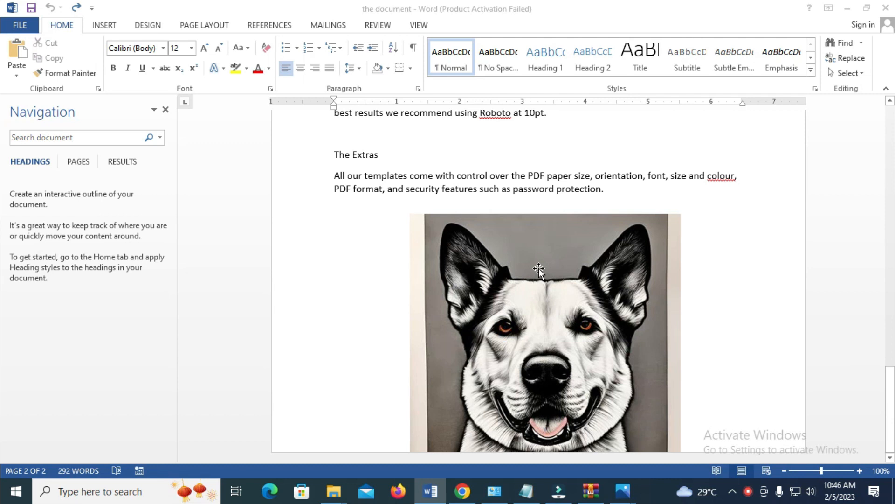
- Bring up the context menu for the dog photo on page two
right_click(539, 270)
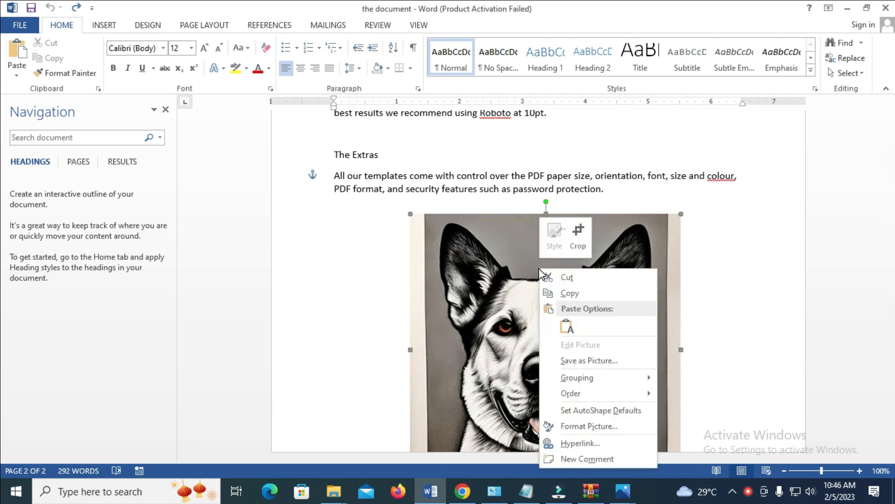
mouse_move(583, 335)
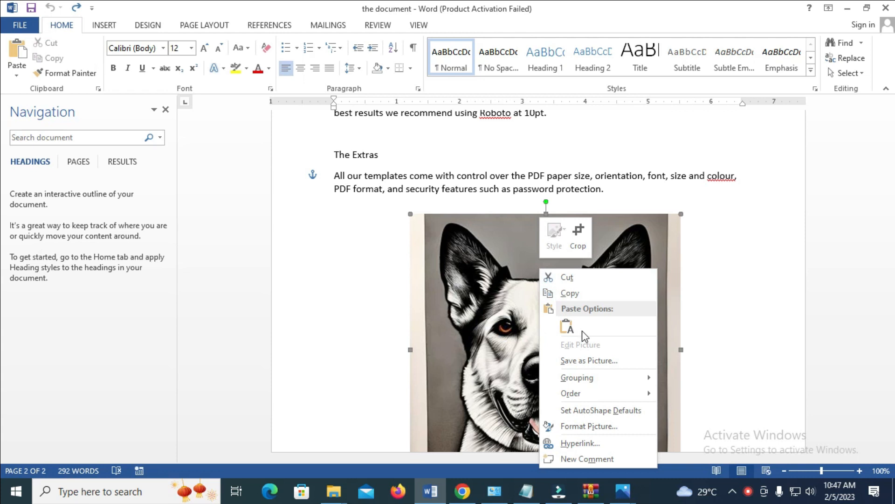
mouse_move(594, 363)
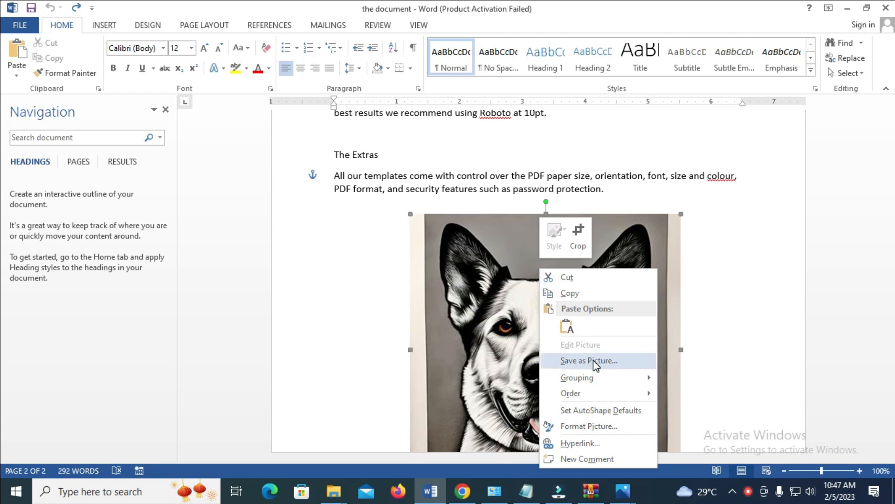
- Save the dog photo as a JPEG named 'dog 201' on the Desktop
left_click(589, 361)
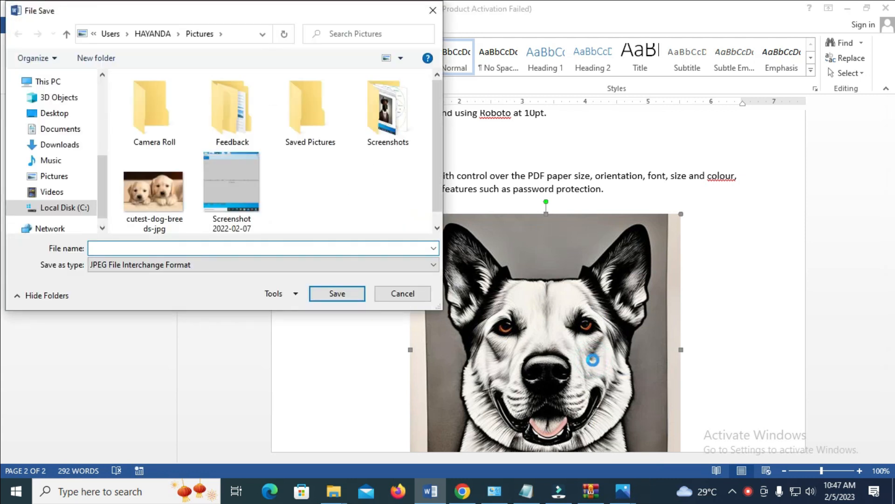
mouse_move(336, 293)
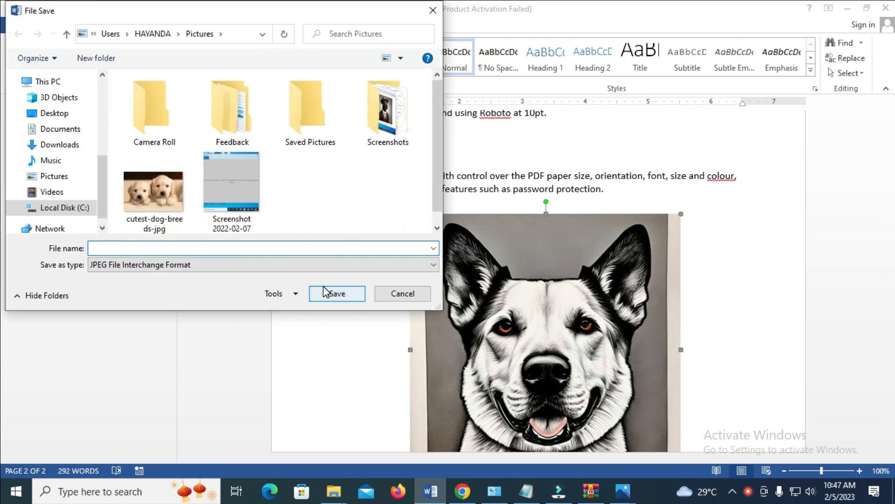
type("do")
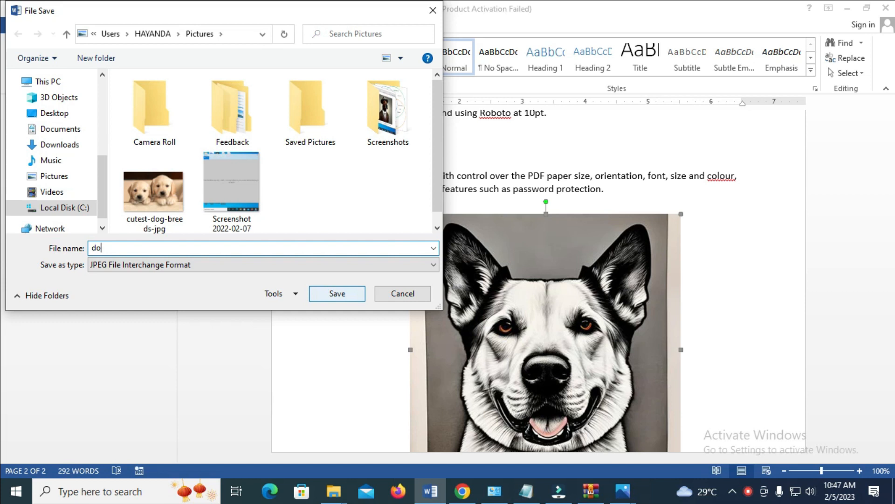
type("g")
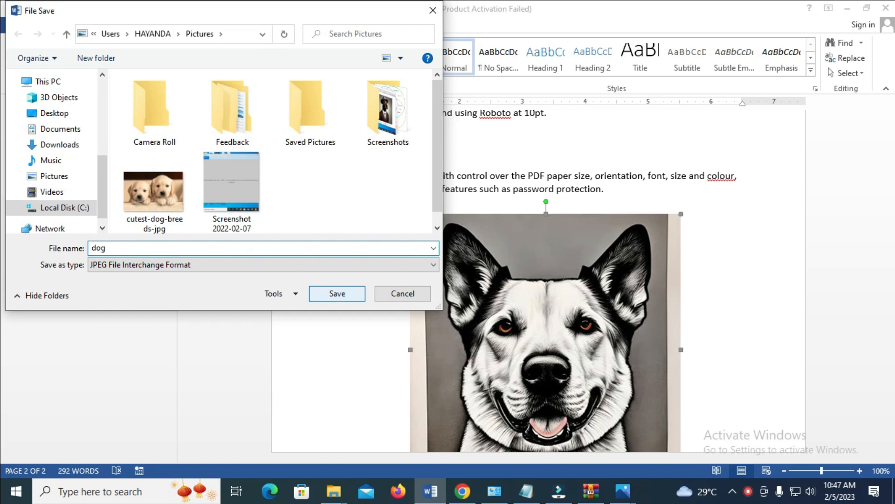
type("201")
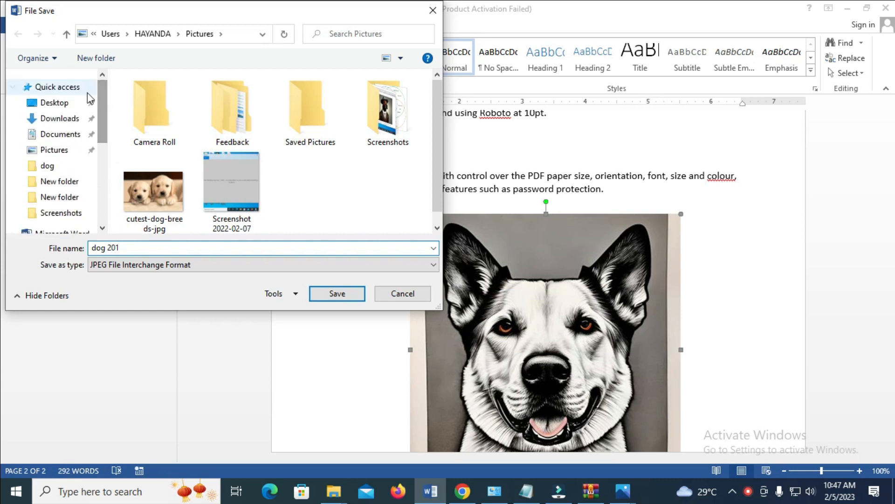
left_click(54, 102)
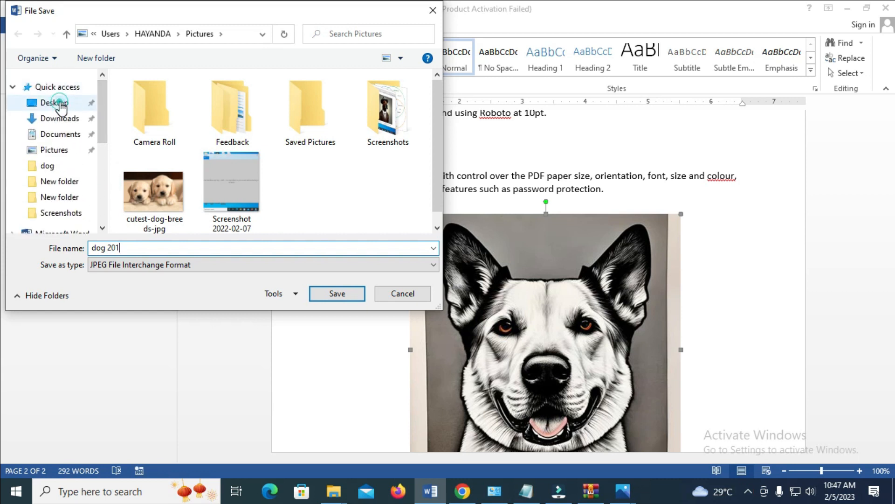
left_click(54, 103)
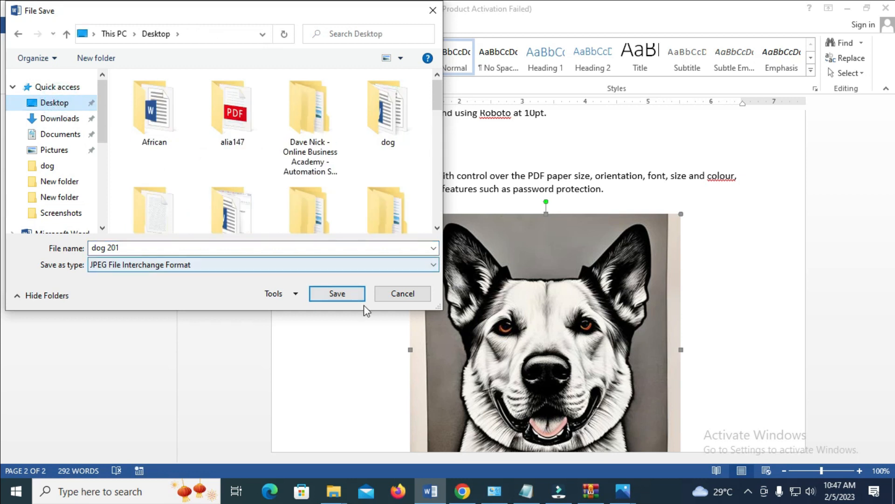
left_click(336, 293)
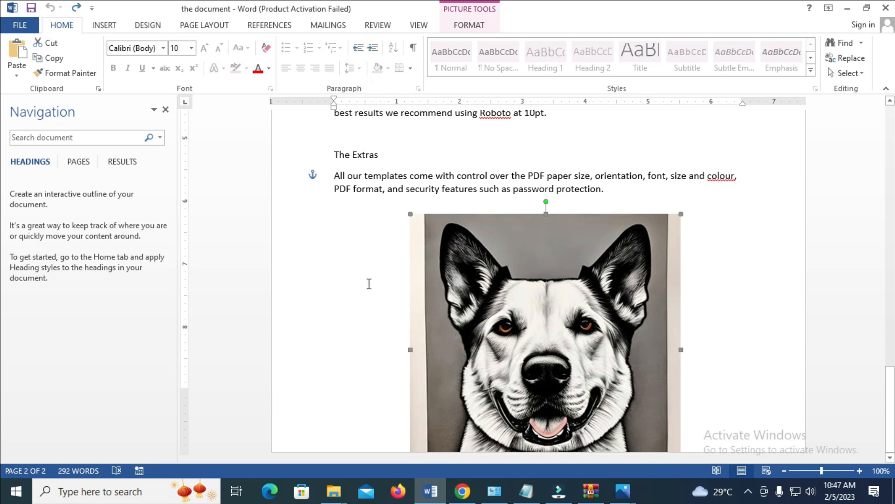
mouse_move(447, 277)
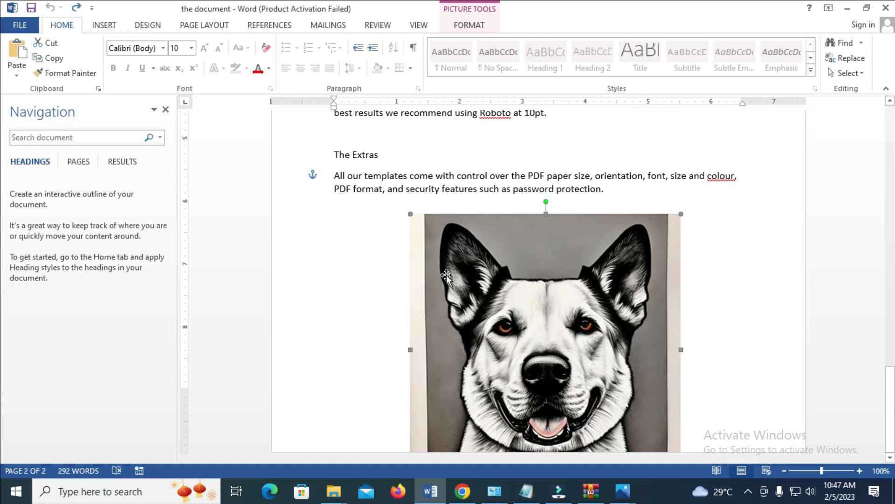
mouse_move(614, 302)
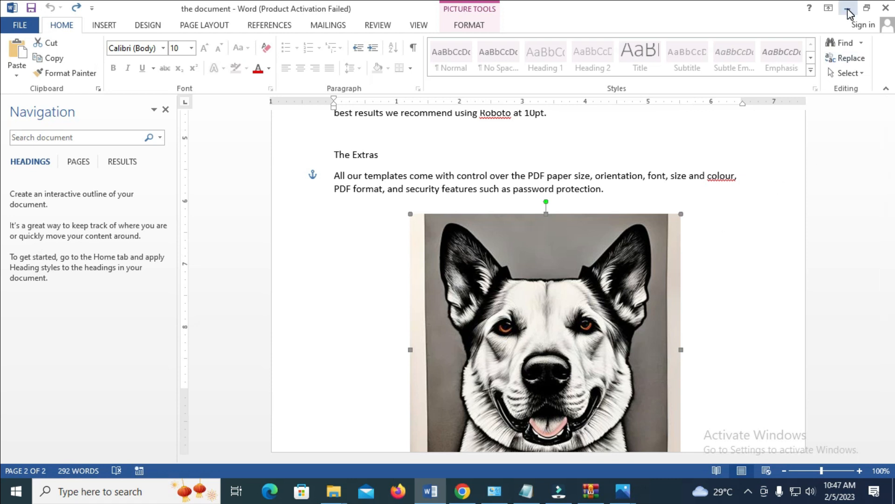
- Minimise the Word window to expose the Desktop
left_click(848, 7)
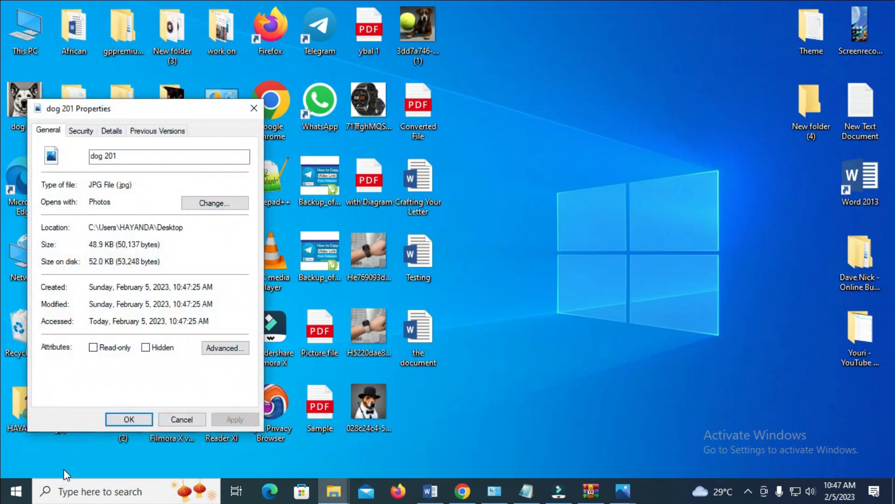
mouse_move(120, 294)
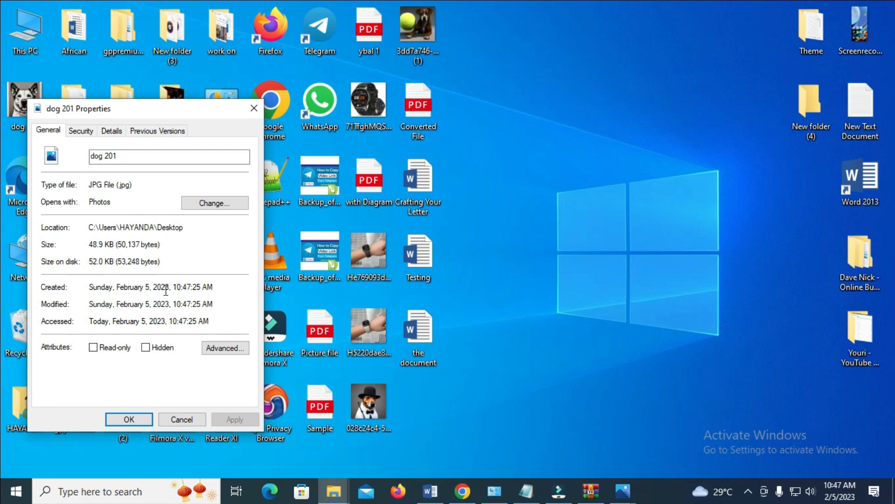
mouse_move(203, 290)
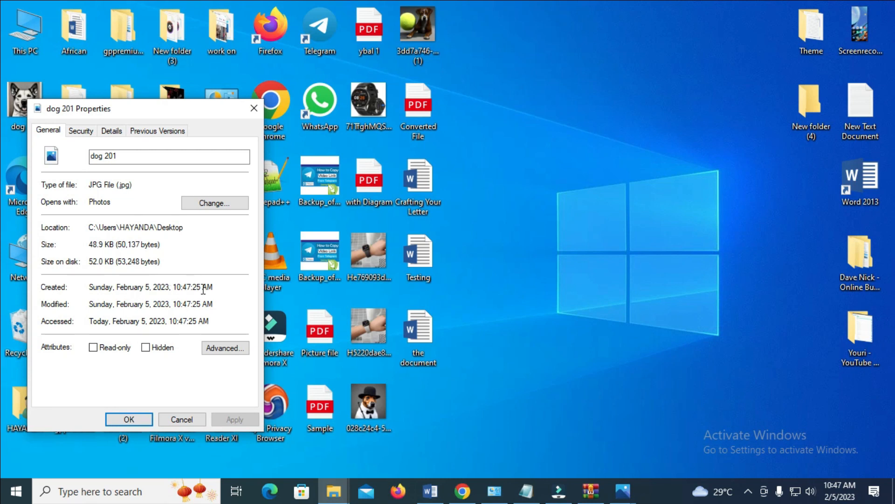
mouse_move(840, 489)
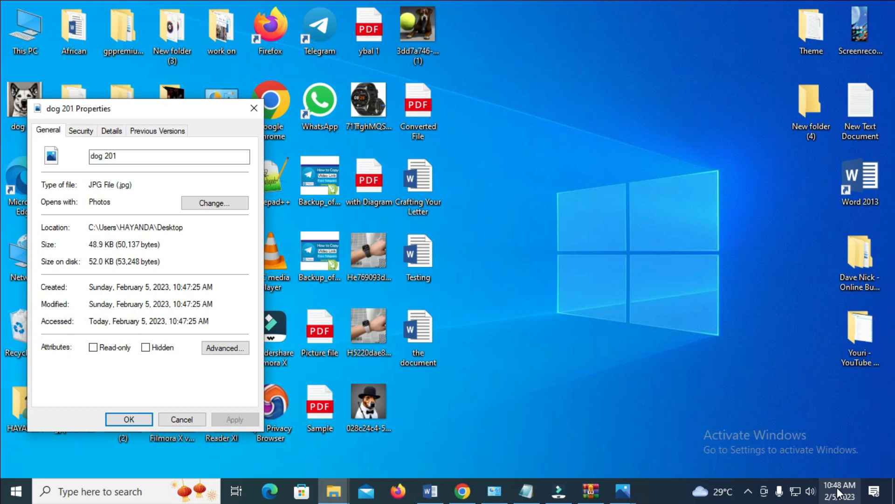
mouse_move(786, 472)
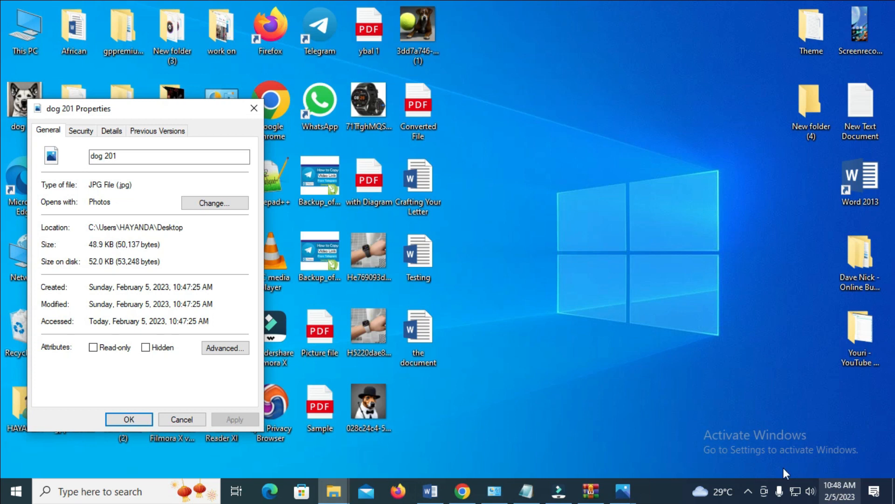
mouse_move(685, 430)
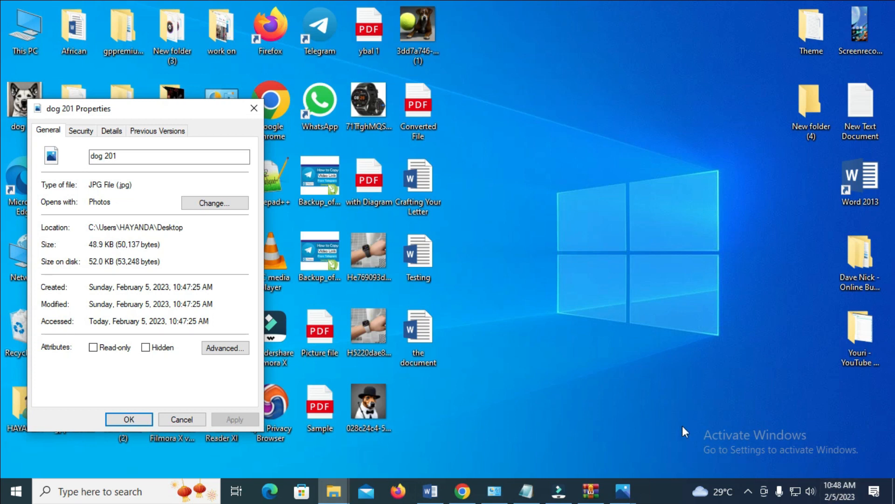
mouse_move(634, 434)
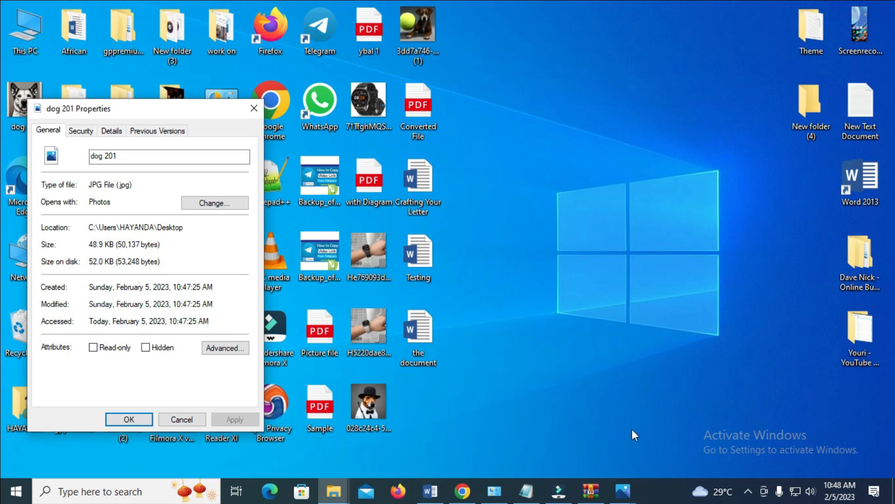